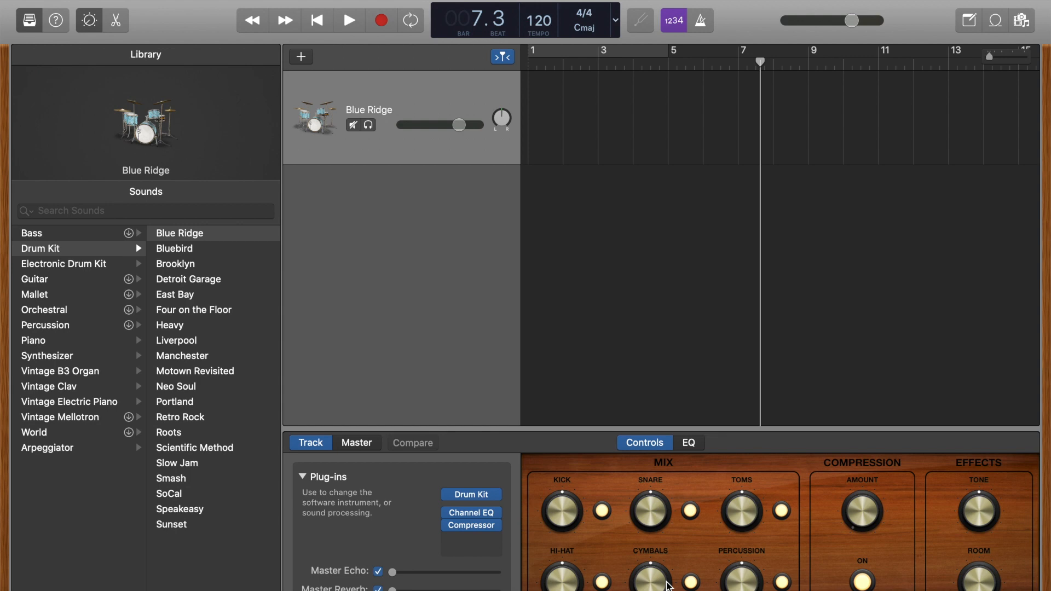
{"action": "mouse_move", "coordinate": [476, 266]}
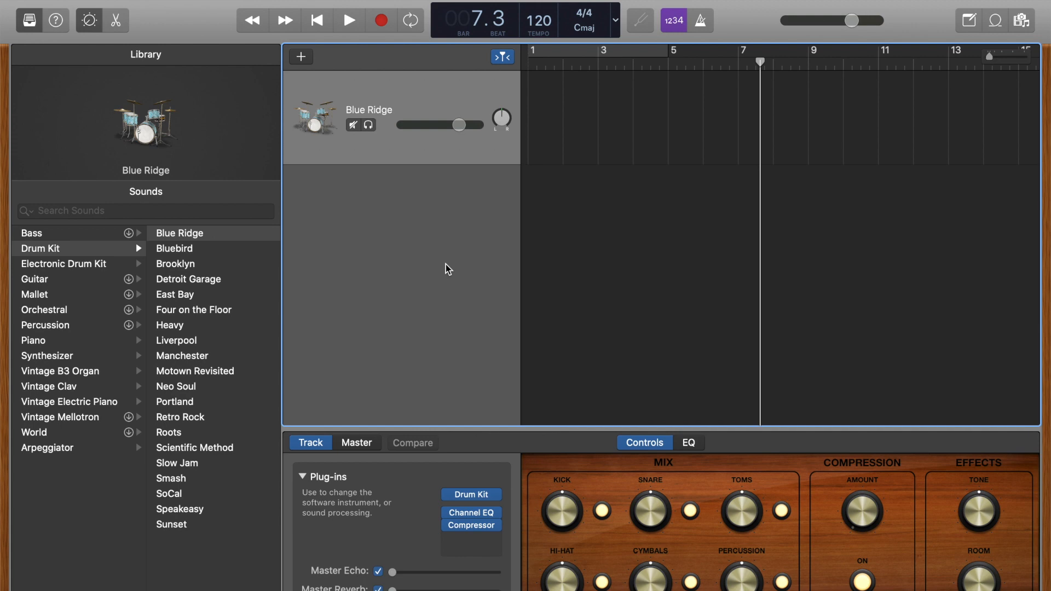
Record a Blue Ridge drum region spanning roughly bars 10 to 15 from the e-drum kit
{"action": "left_click", "coordinate": [381, 20]}
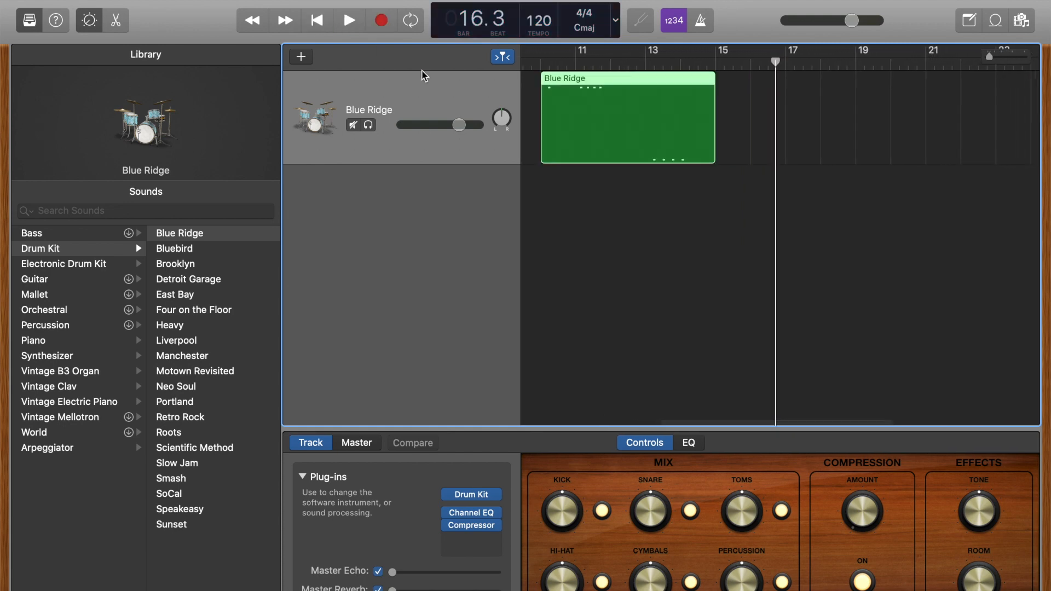
{"action": "mouse_move", "coordinate": [502, 119]}
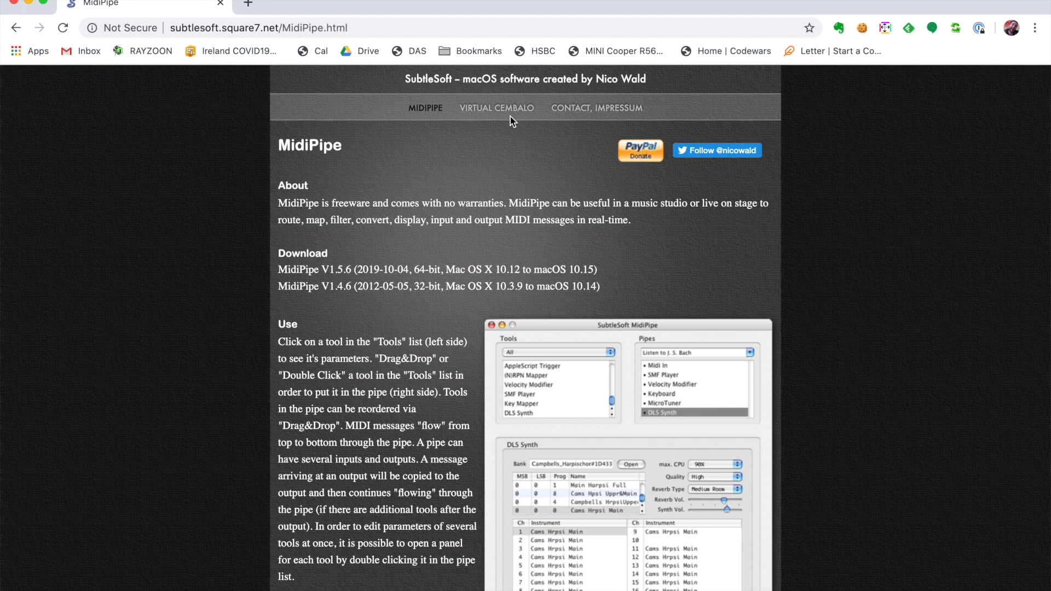
Search for 'quickTime Player' while bringing up the MidiPipe download page
{"action": "type", "text": "quickTime Player"}
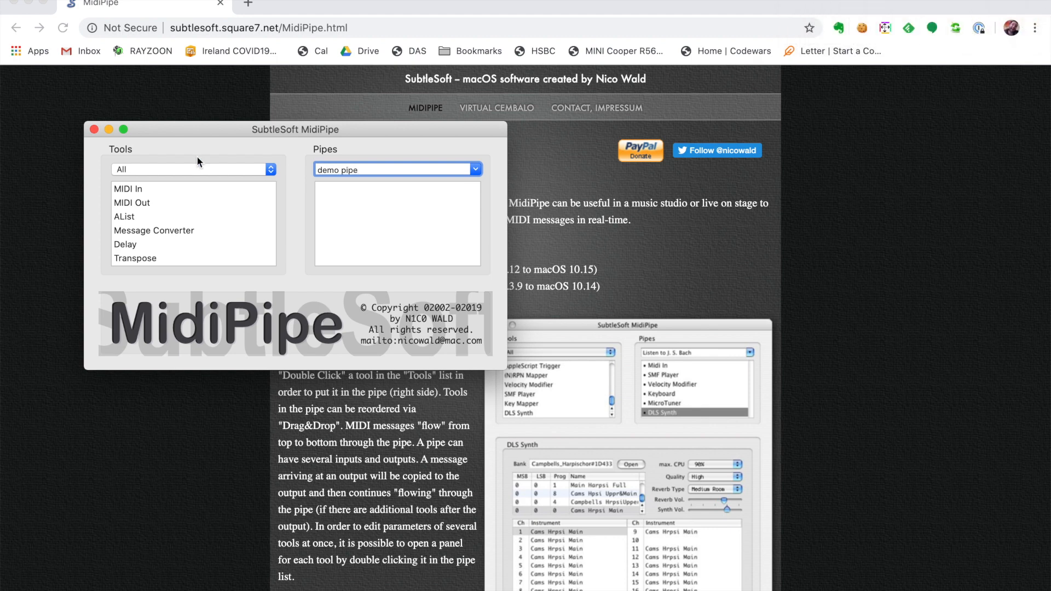
{"action": "mouse_move", "coordinate": [138, 191]}
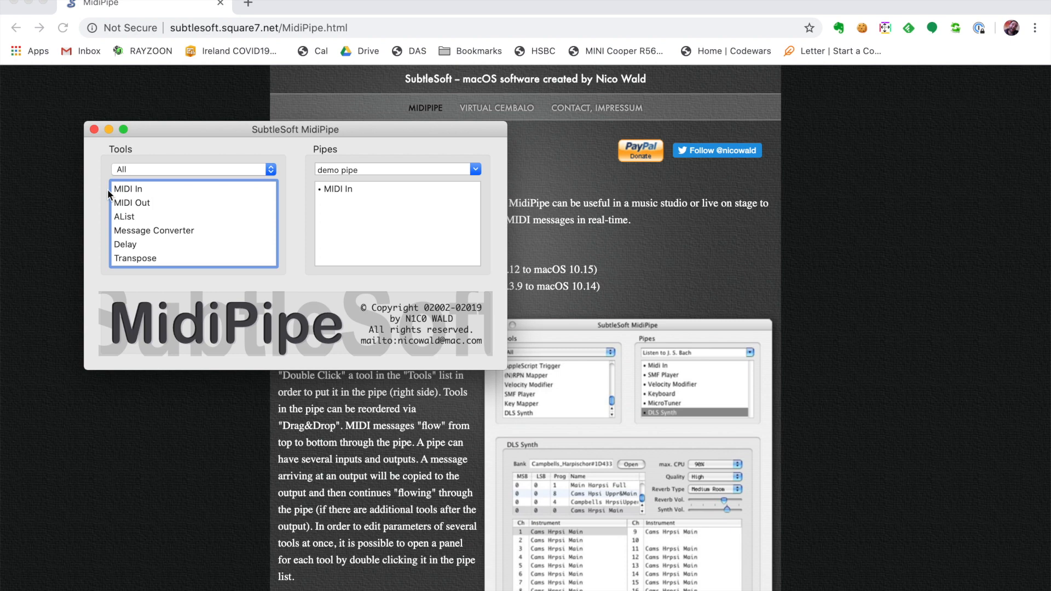
Add MIDI Out and AList to the demo pipe, then open MIDI In's settings
{"action": "left_click_drag", "start_coordinate": [132, 203], "coordinate": [364, 221]}
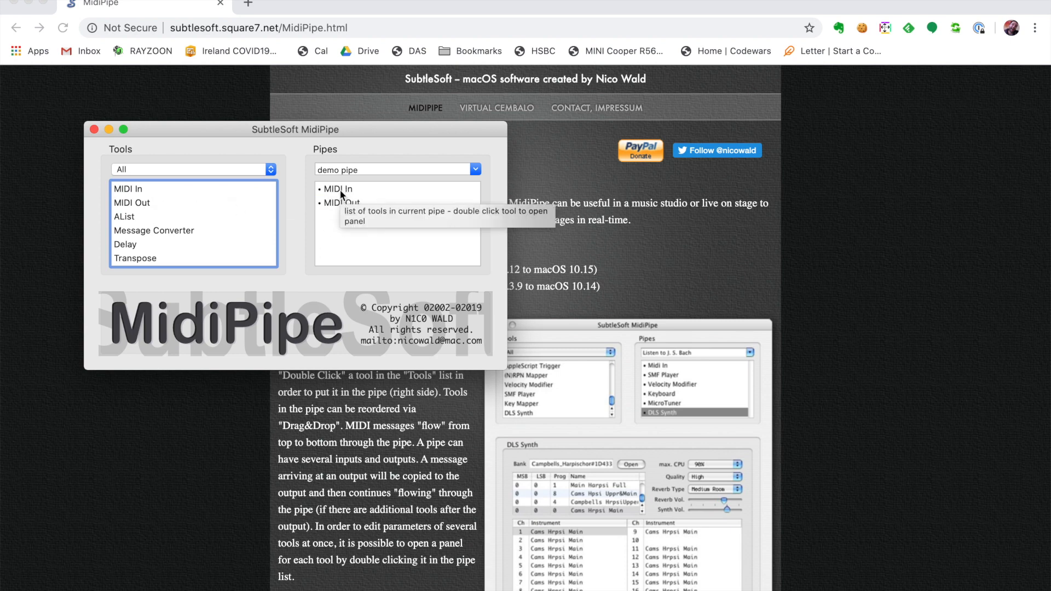
{"action": "mouse_move", "coordinate": [132, 221]}
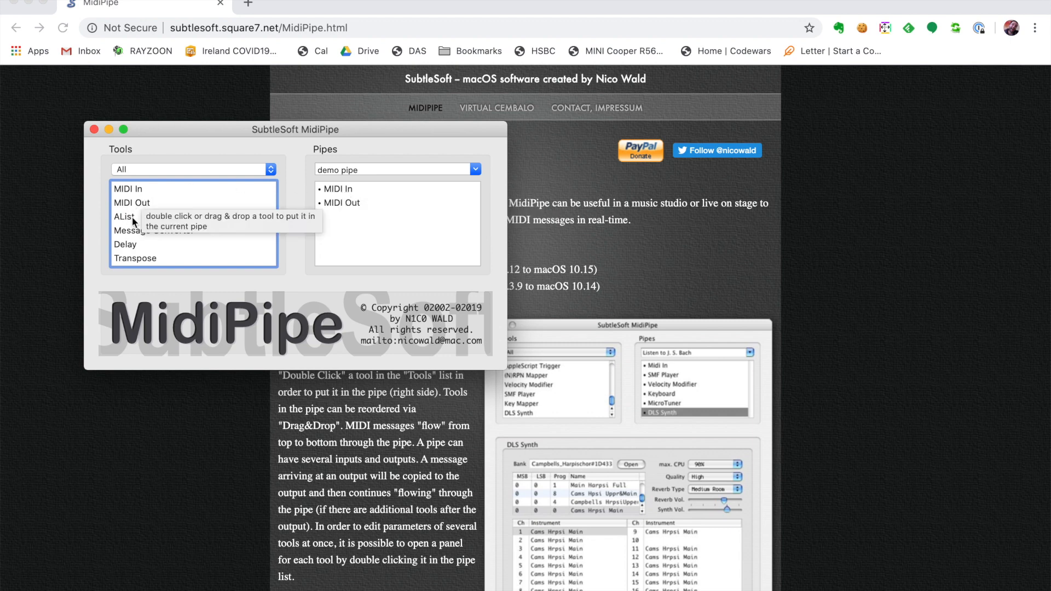
{"action": "double_click", "coordinate": [125, 216]}
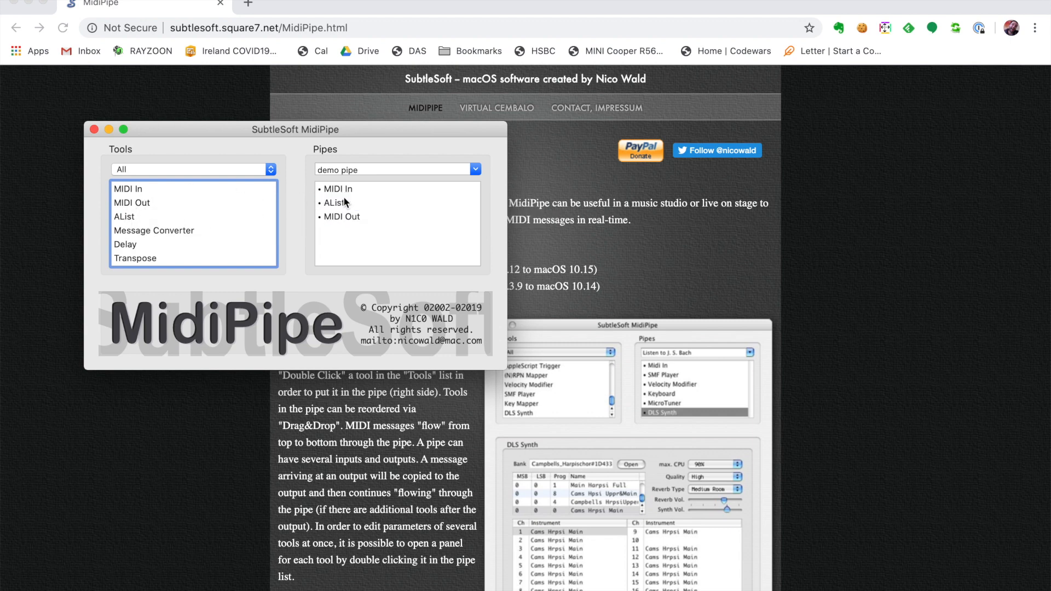
{"action": "mouse_move", "coordinate": [346, 203]}
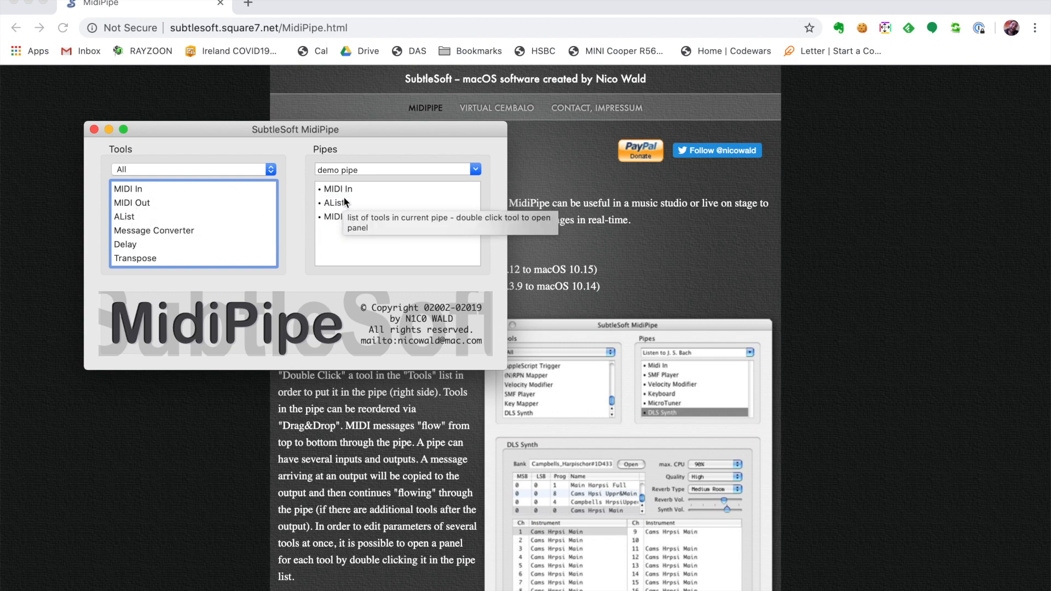
{"action": "mouse_move", "coordinate": [358, 193]}
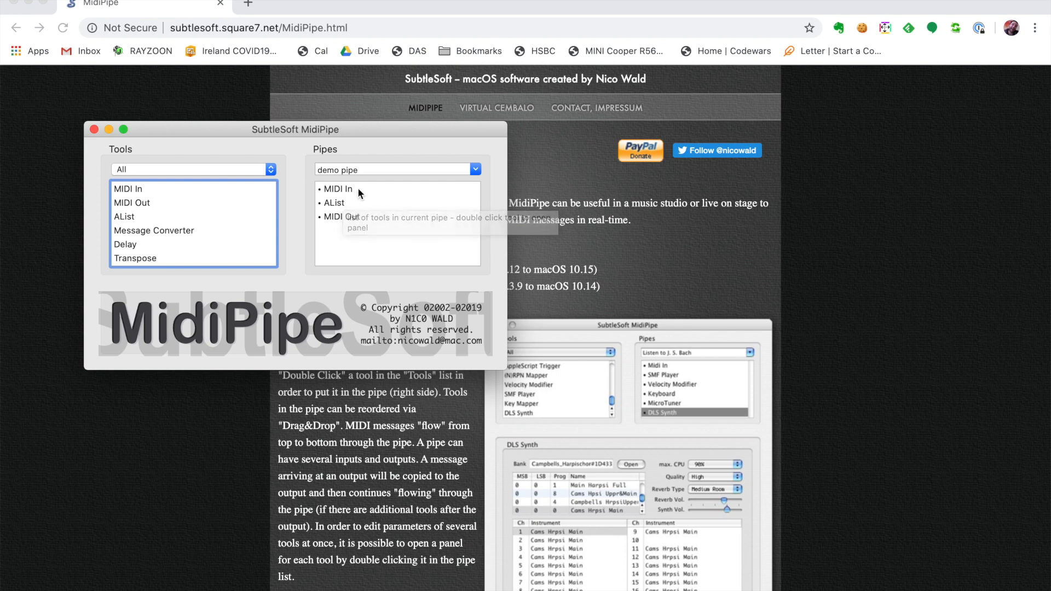
{"action": "double_click", "coordinate": [337, 188]}
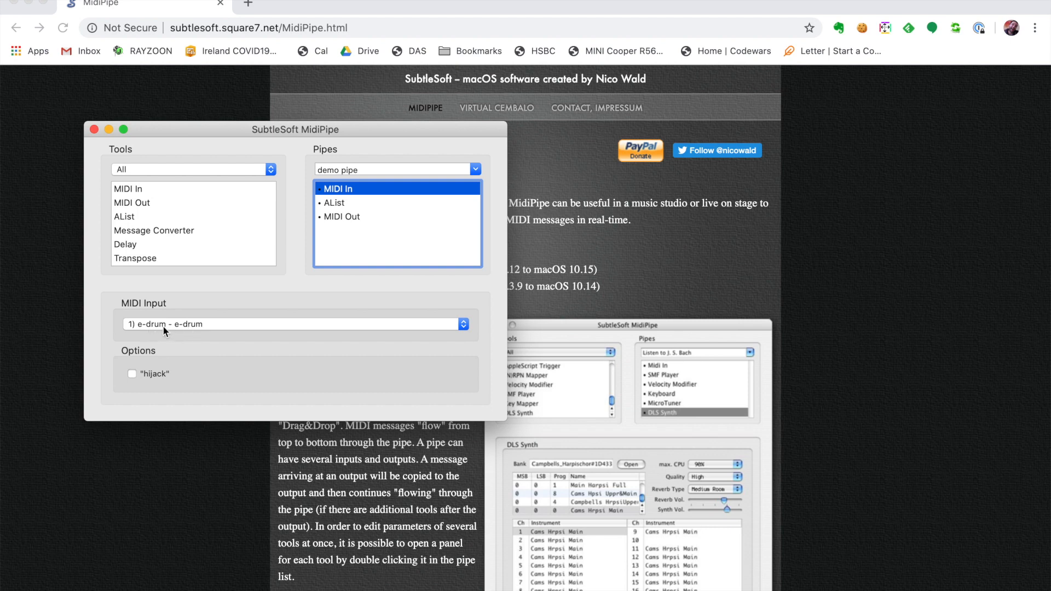
Tick hijack on the MIDI In step to capture the e-drum input
{"action": "left_click", "coordinate": [132, 373]}
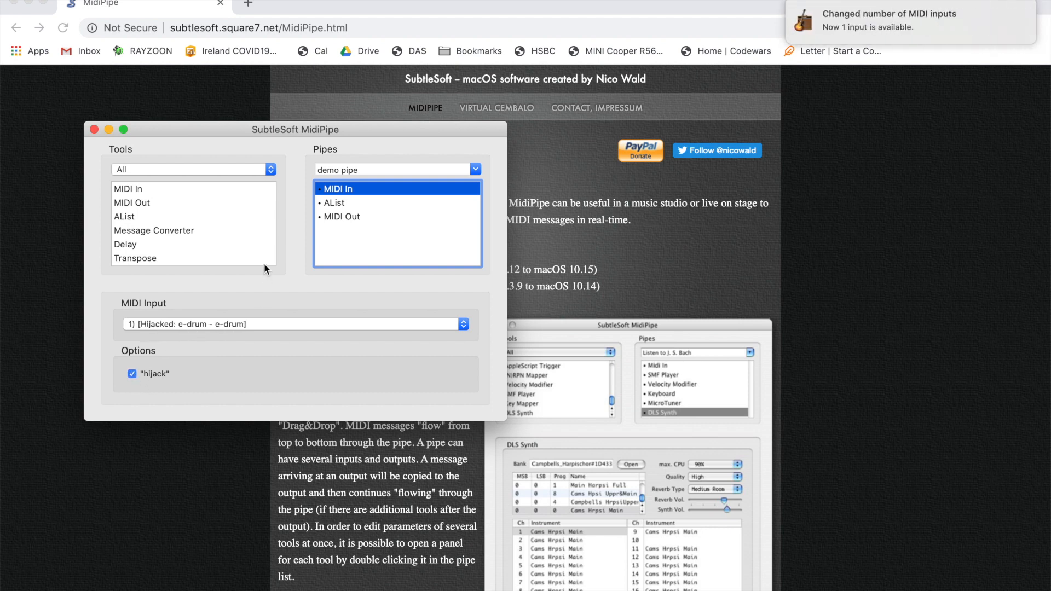
{"action": "mouse_move", "coordinate": [303, 179]}
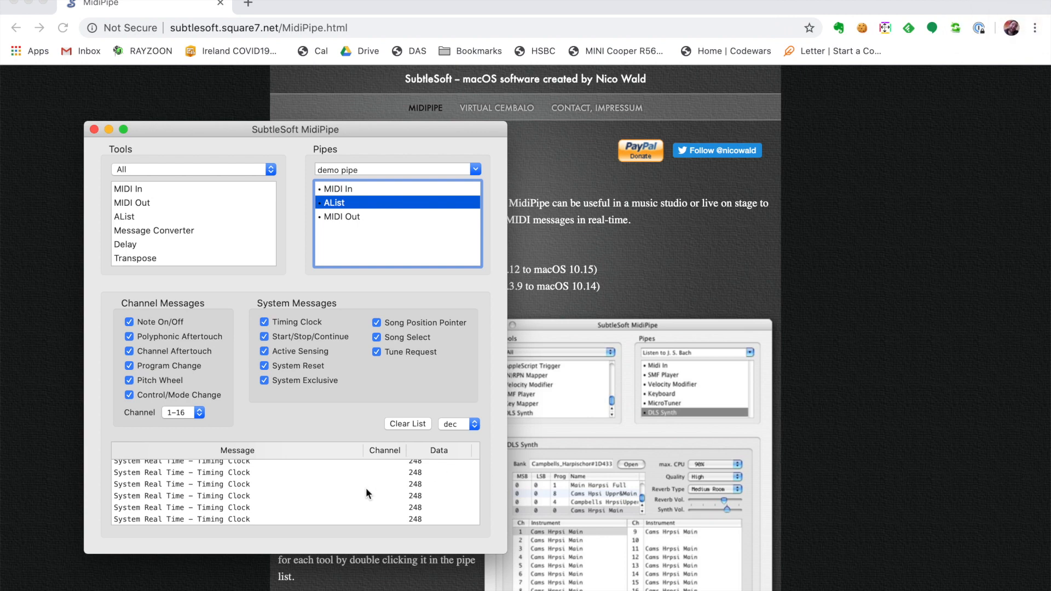
{"action": "mouse_move", "coordinate": [309, 481]}
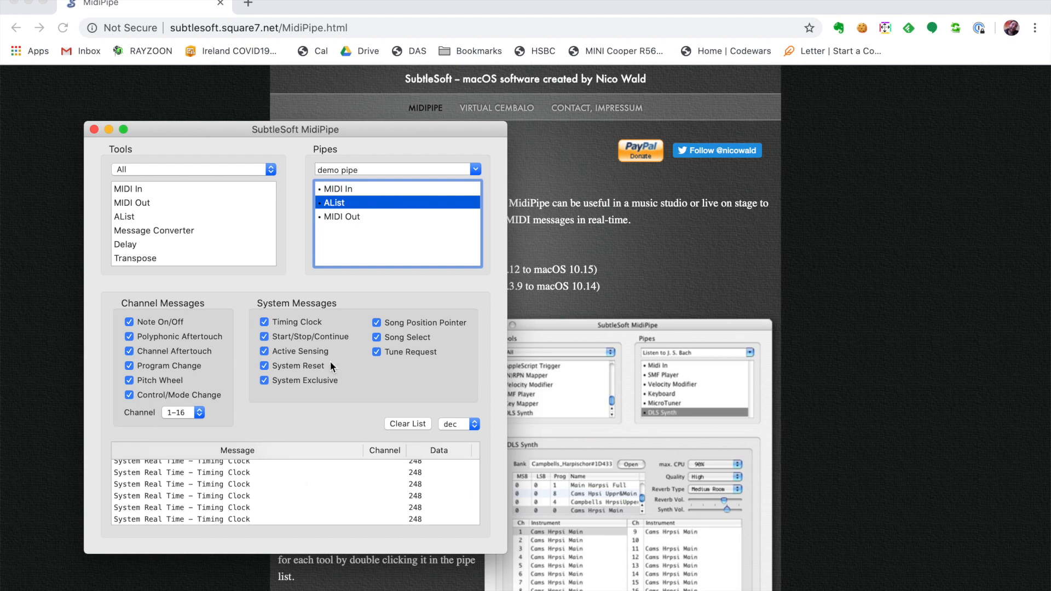
Untick Timing Clock in AList and clear the log between test drum-pad hits
{"action": "left_click", "coordinate": [264, 322]}
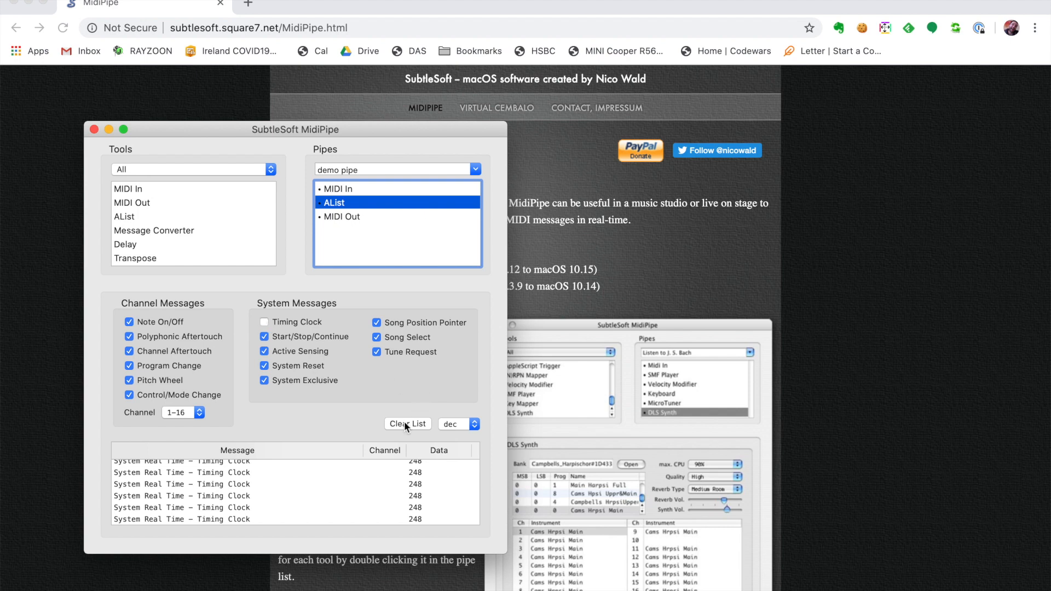
{"action": "left_click", "coordinate": [406, 424]}
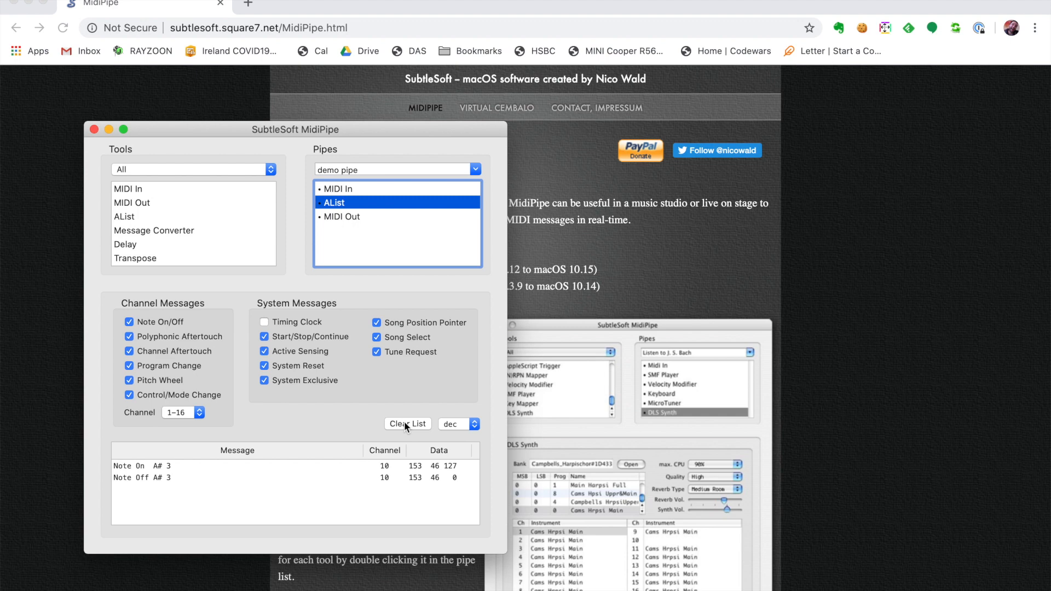
{"action": "left_click", "coordinate": [407, 424]}
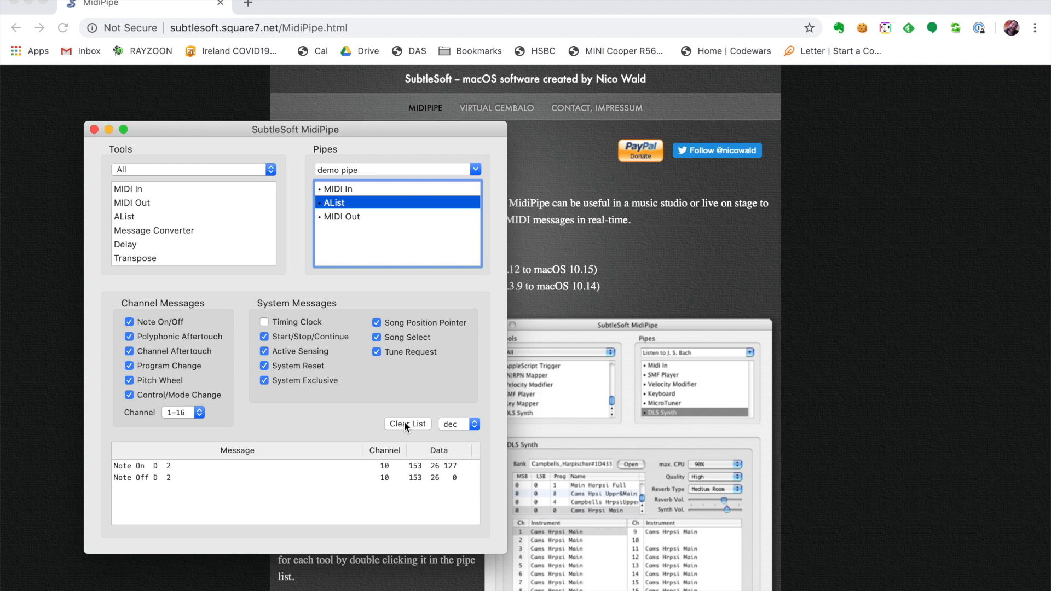
{"action": "left_click", "coordinate": [407, 424]}
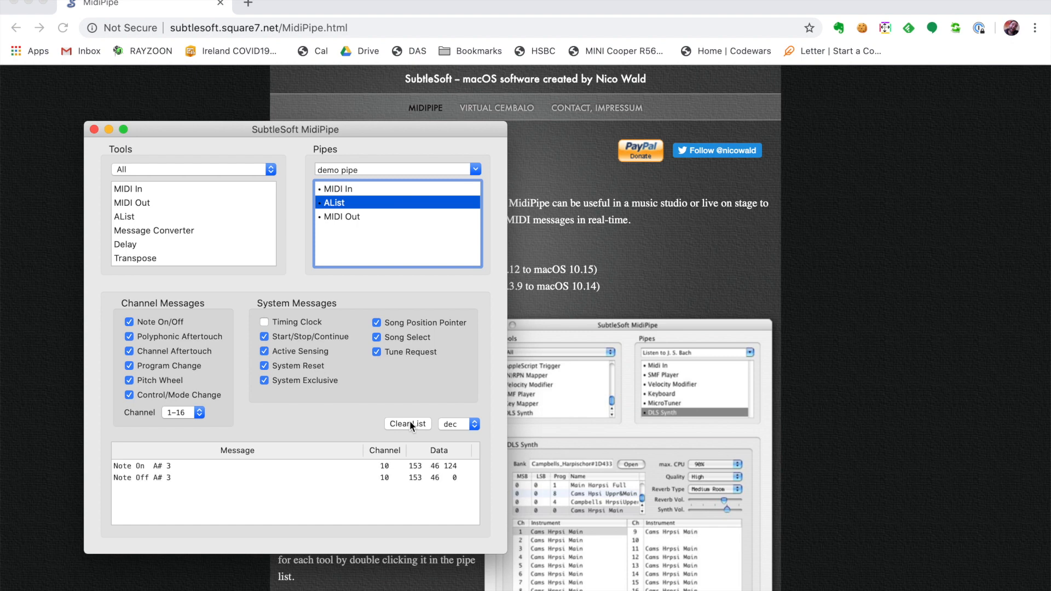
{"action": "mouse_move", "coordinate": [210, 257]}
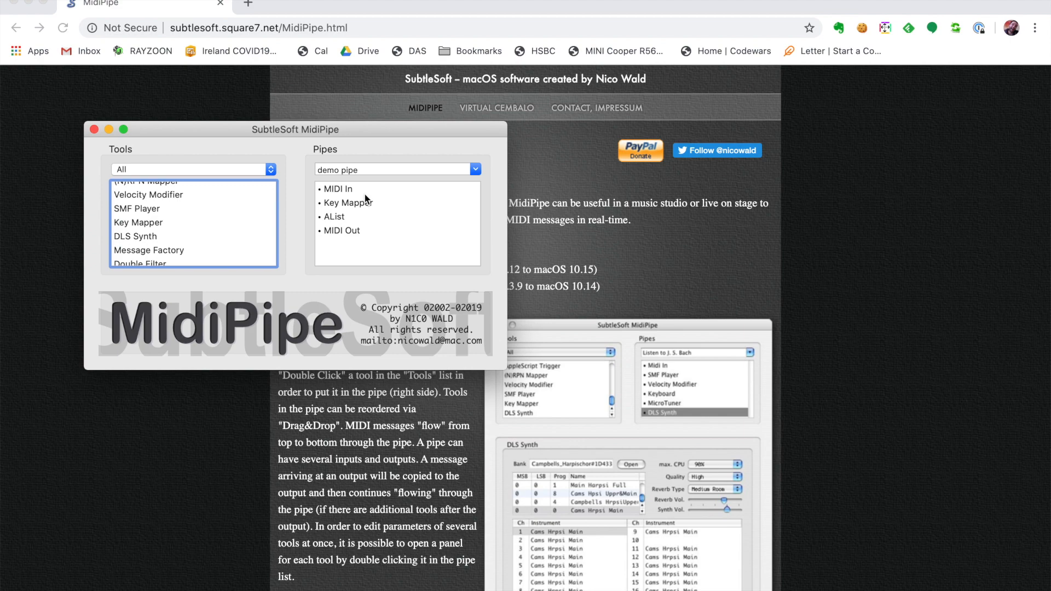
Set the Key Mapper to remap key D2 (26) to A#3 (46)
{"action": "double_click", "coordinate": [349, 202]}
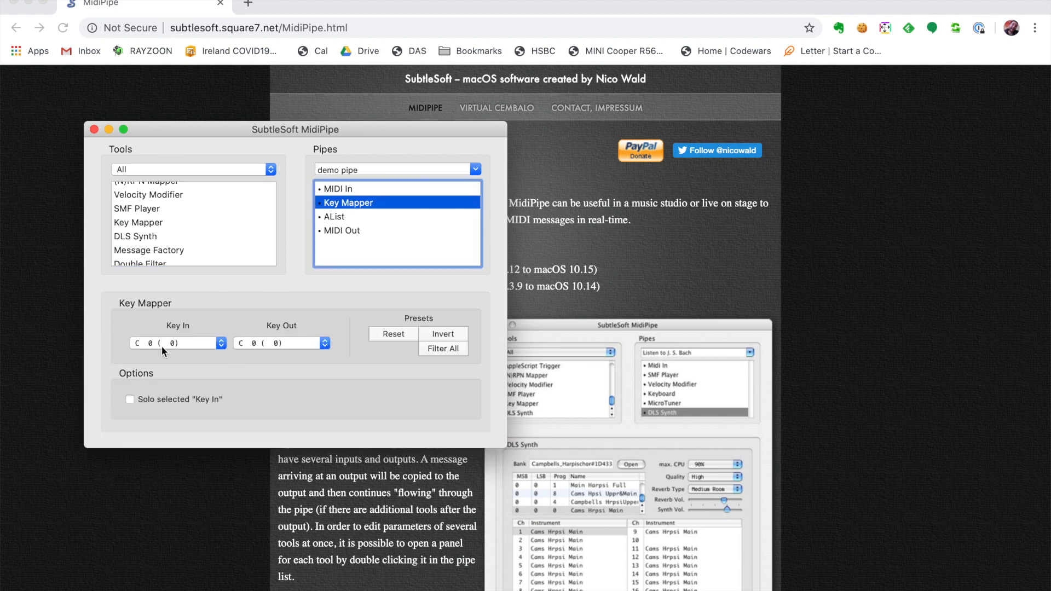
{"action": "mouse_move", "coordinate": [320, 233]}
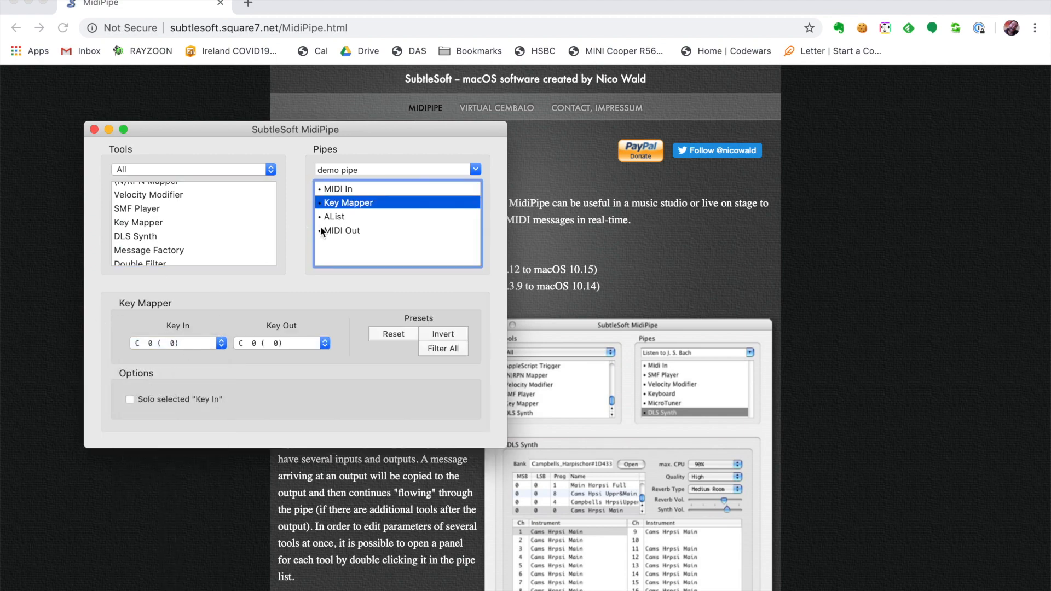
{"action": "left_click", "coordinate": [333, 216]}
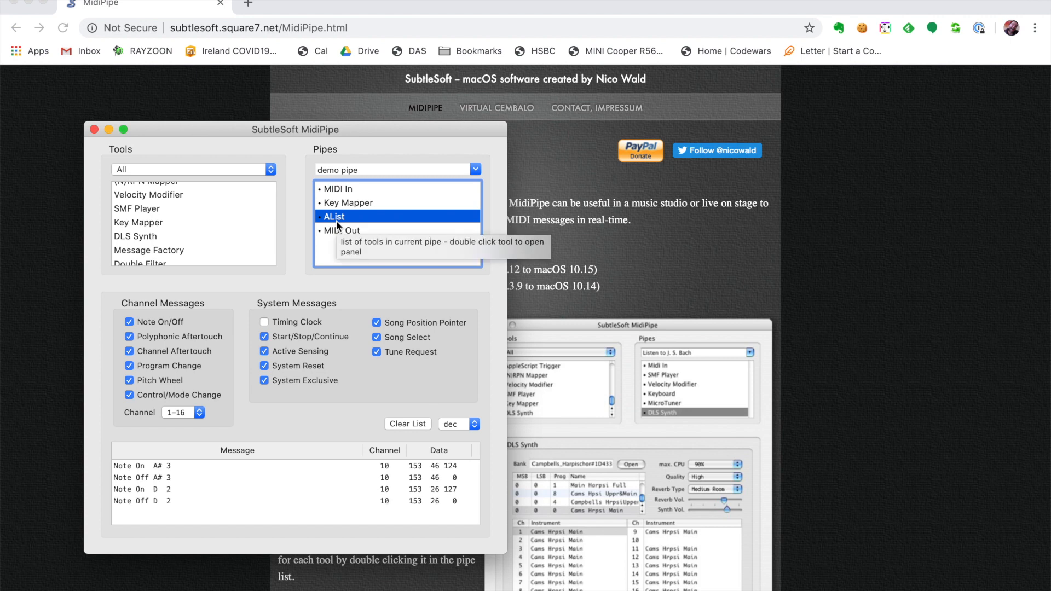
{"action": "mouse_move", "coordinate": [166, 493]}
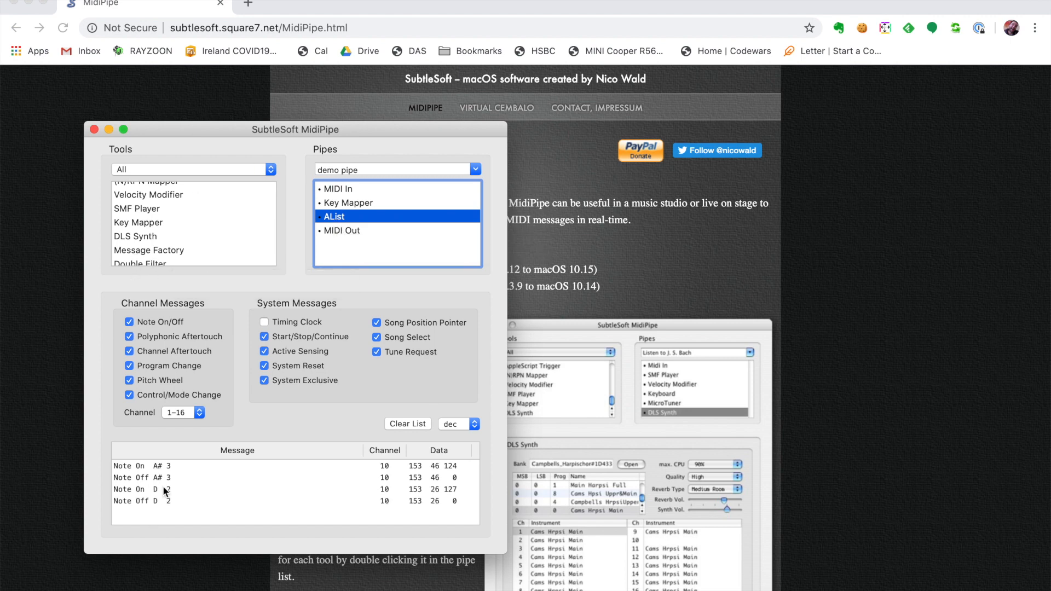
{"action": "mouse_move", "coordinate": [367, 206]}
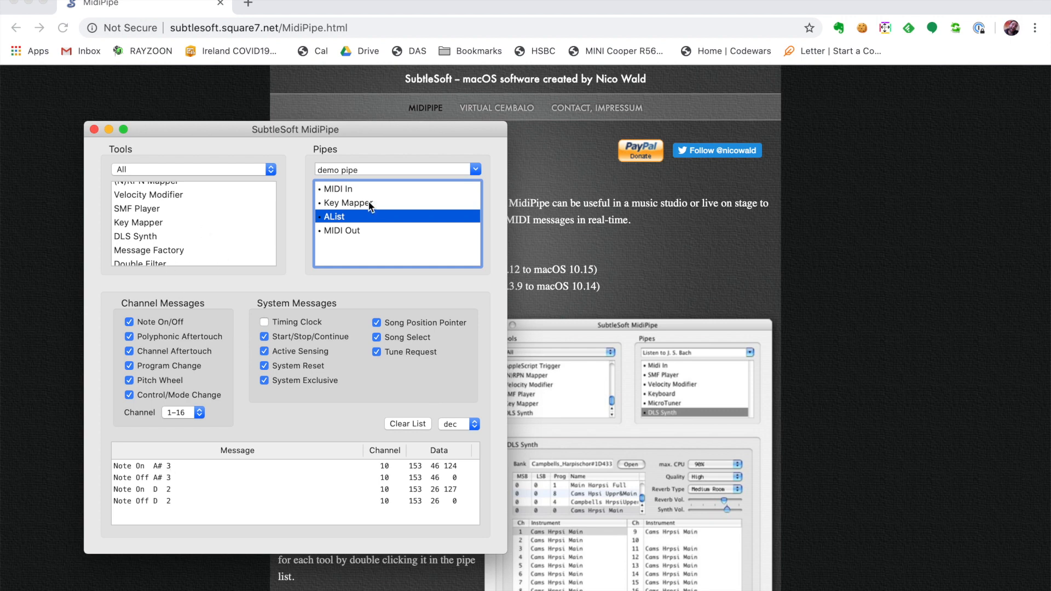
{"action": "double_click", "coordinate": [348, 203]}
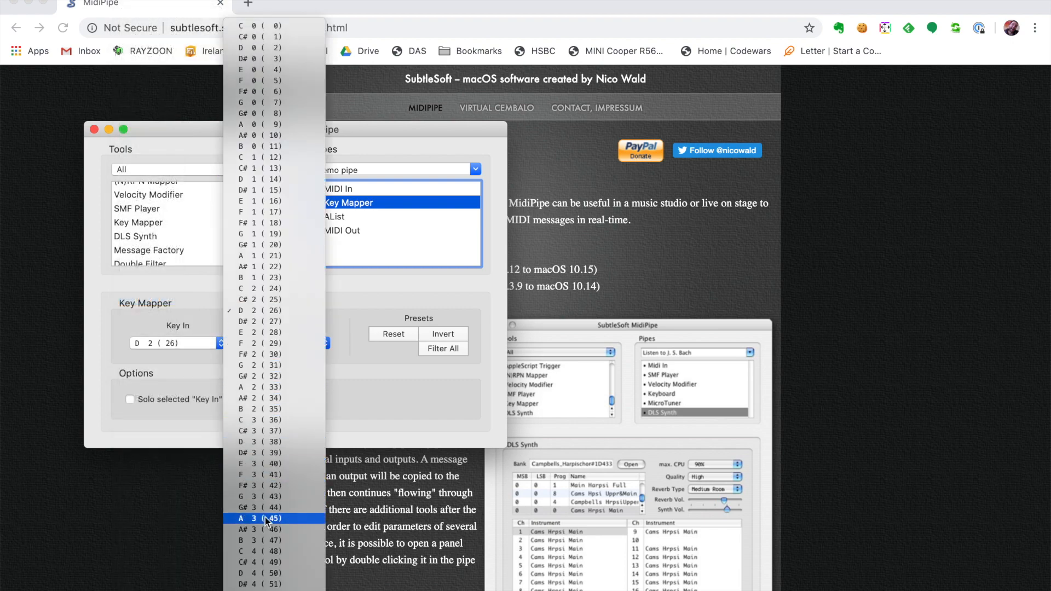
{"action": "left_click", "coordinate": [254, 529]}
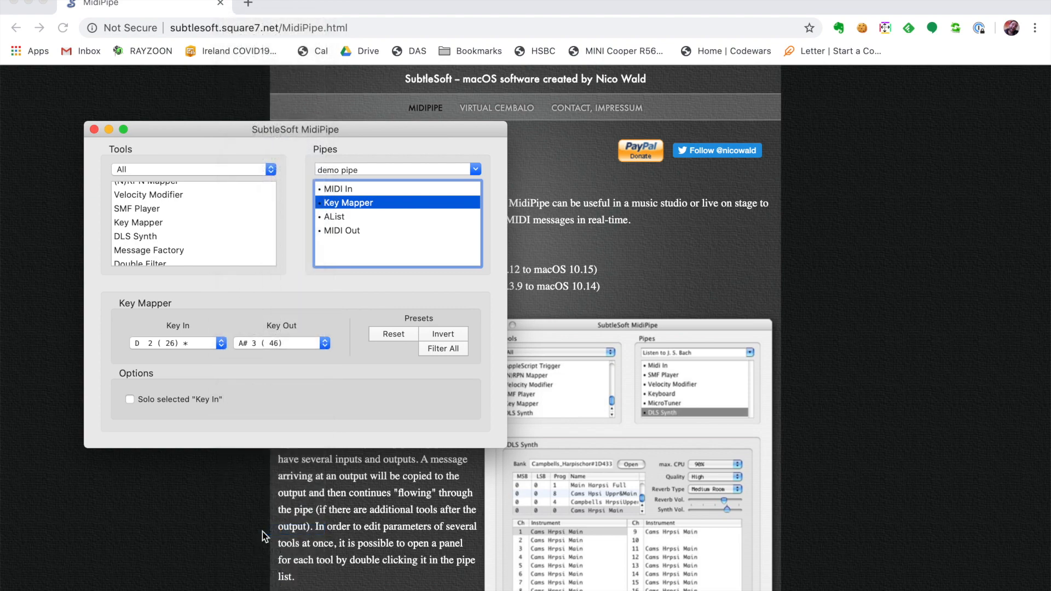
Route the MIDI Out step to '2) MidiPipe Output 1'
{"action": "left_click", "coordinate": [342, 230]}
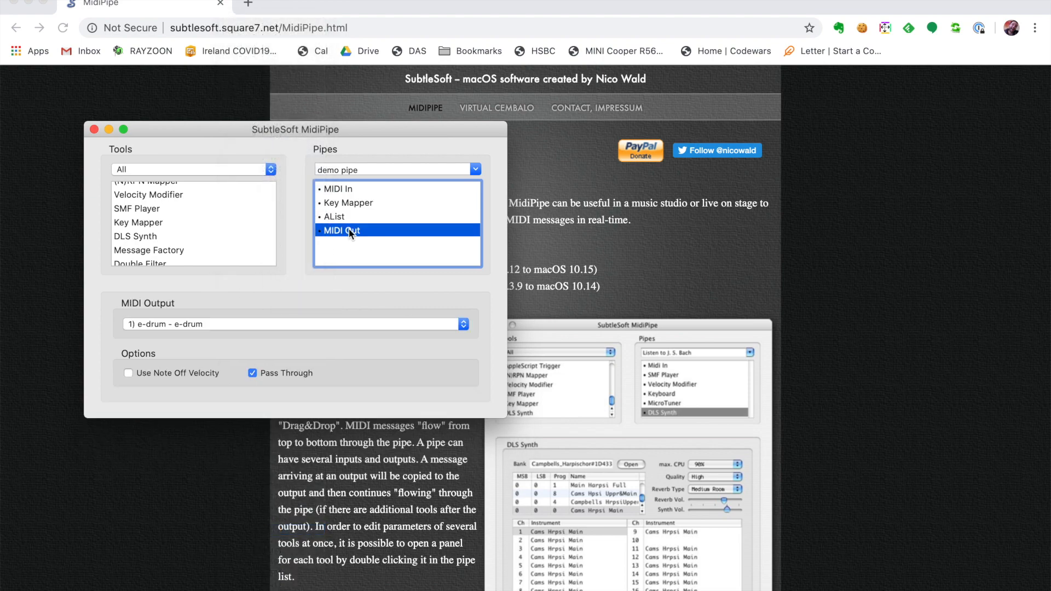
{"action": "left_click", "coordinate": [463, 323]}
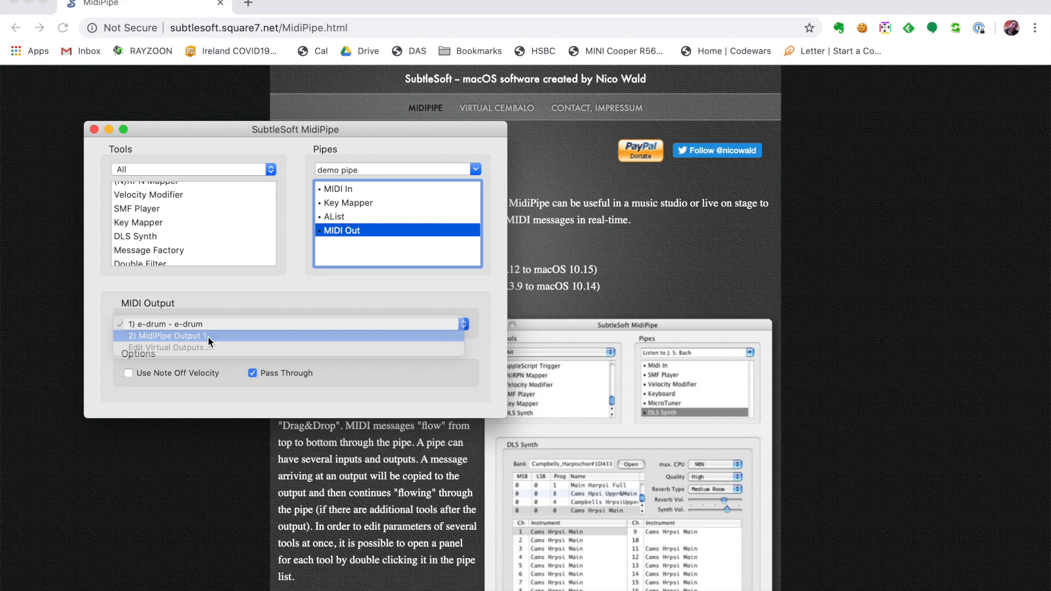
{"action": "left_click", "coordinate": [167, 335]}
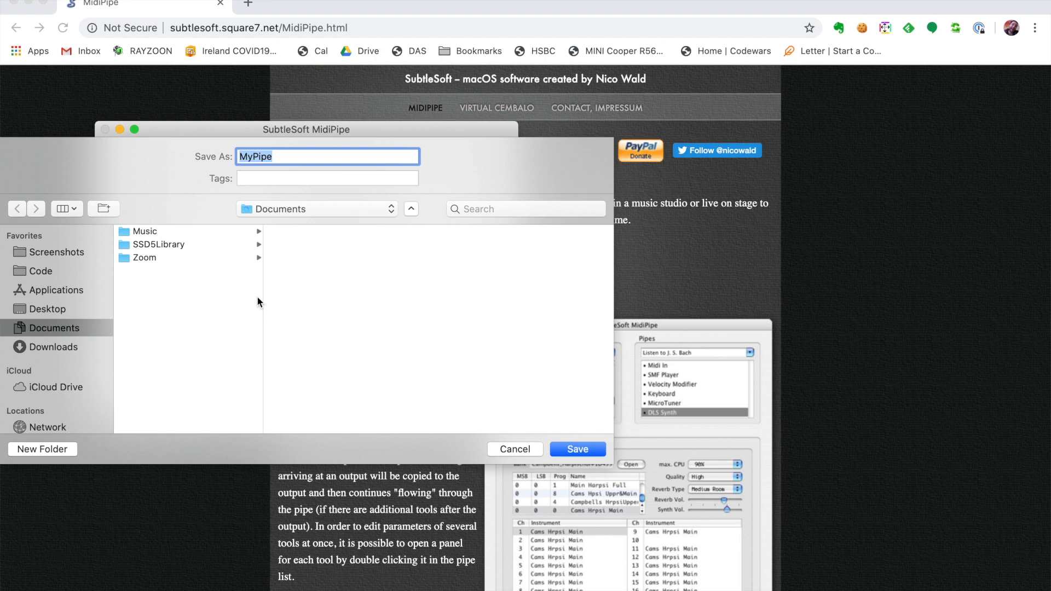
Save the pipe as demo on the Desktop, replacing the existing demo.mipi
{"action": "type", "text": "demo"}
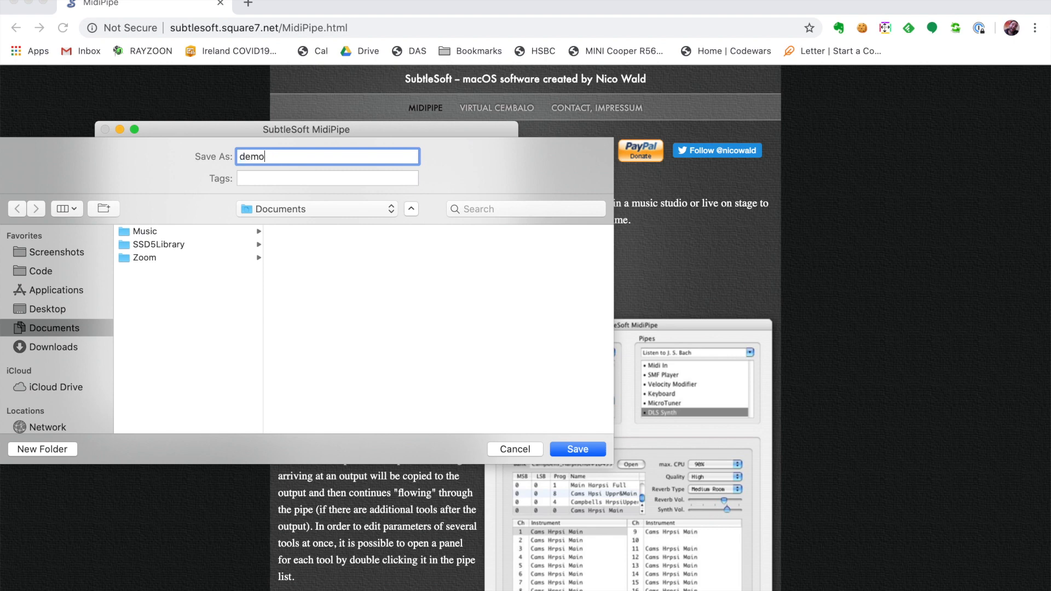
{"action": "left_click", "coordinate": [48, 309]}
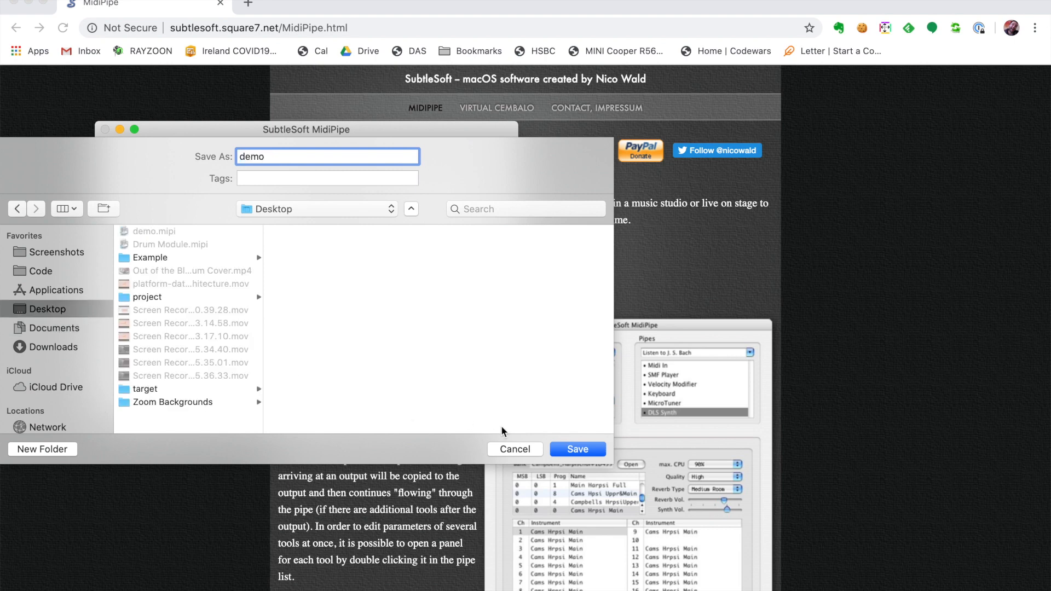
{"action": "left_click", "coordinate": [577, 449]}
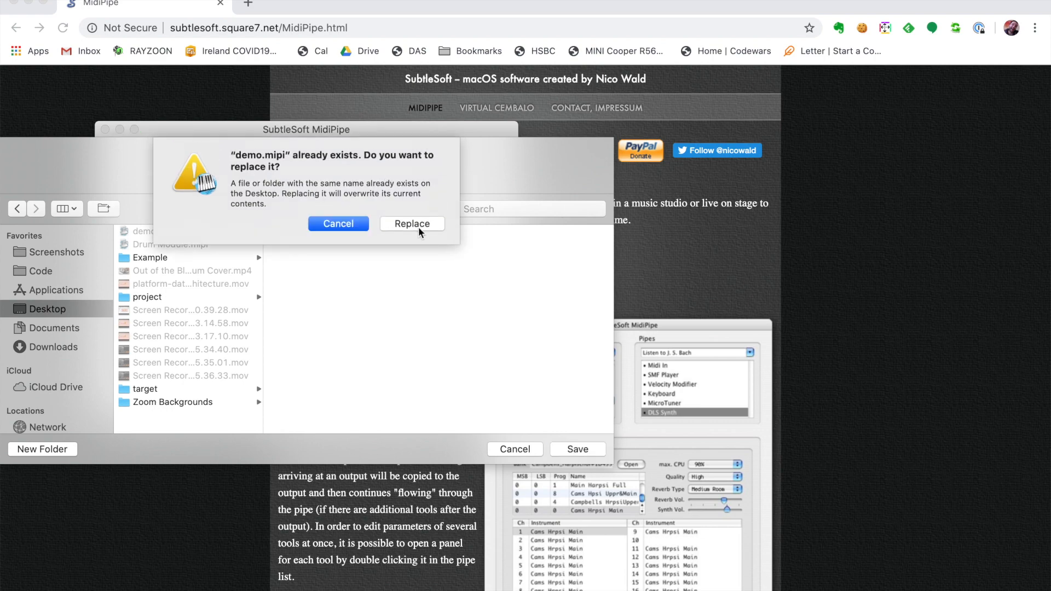
{"action": "left_click", "coordinate": [413, 224]}
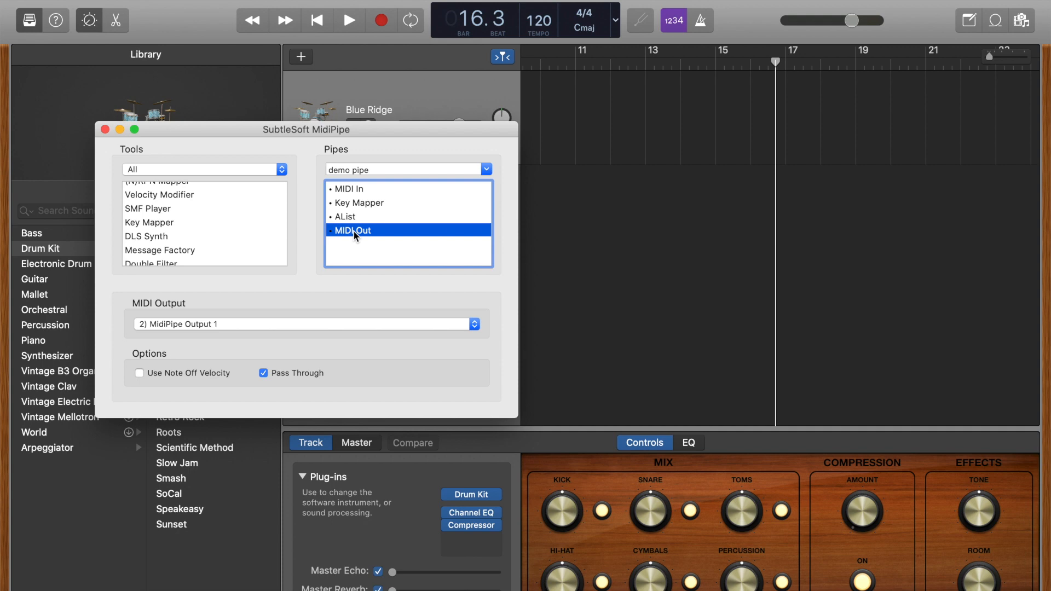
Uncheck Pass Through in the MIDI Out panel, keeping output on MidiPipe Output 1
{"action": "left_click", "coordinate": [263, 373]}
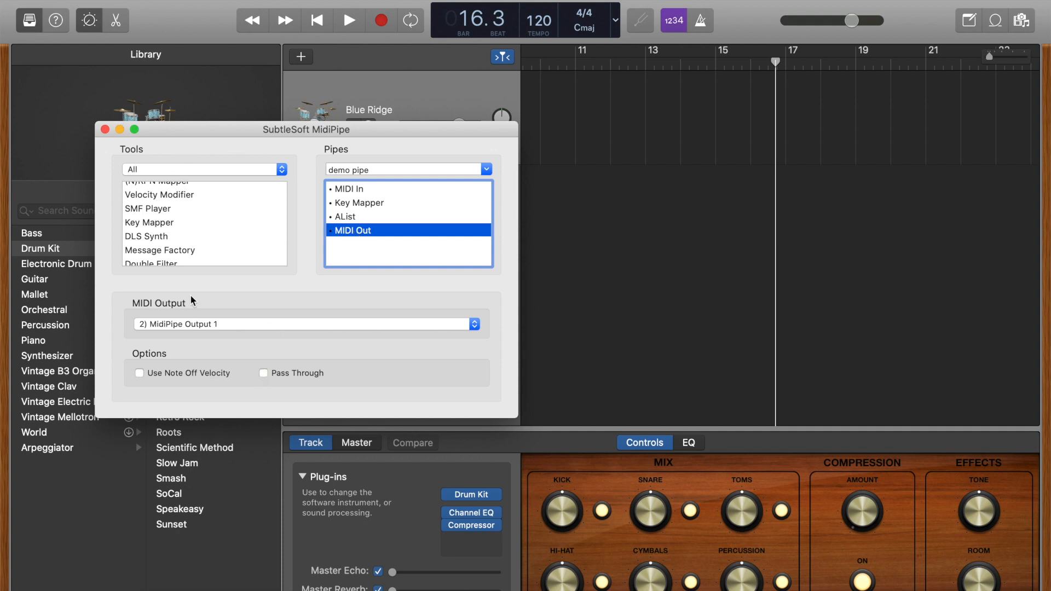
{"action": "mouse_move", "coordinate": [248, 338]}
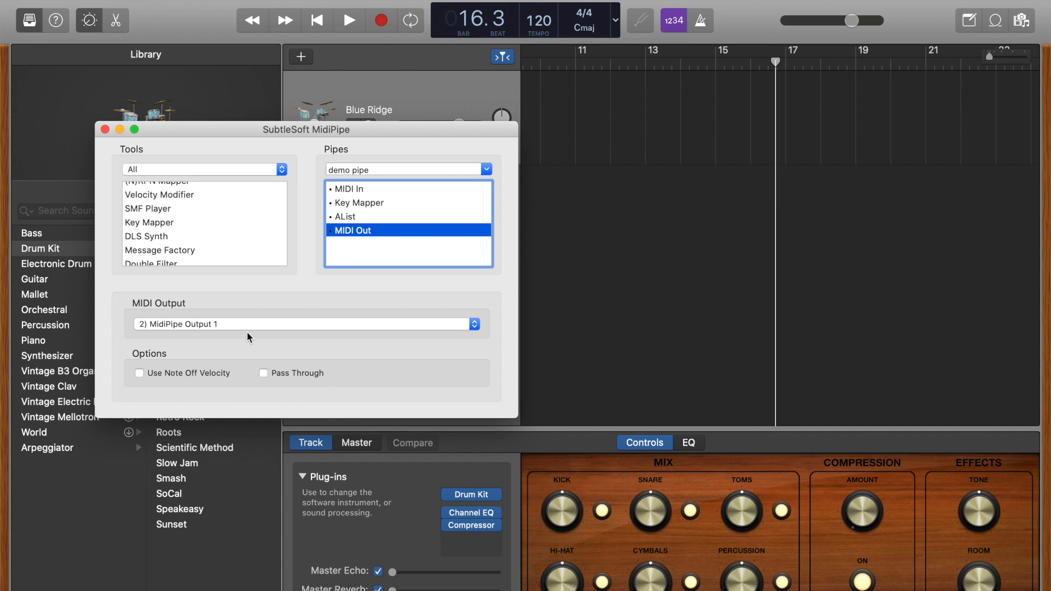
{"action": "mouse_move", "coordinate": [442, 116]}
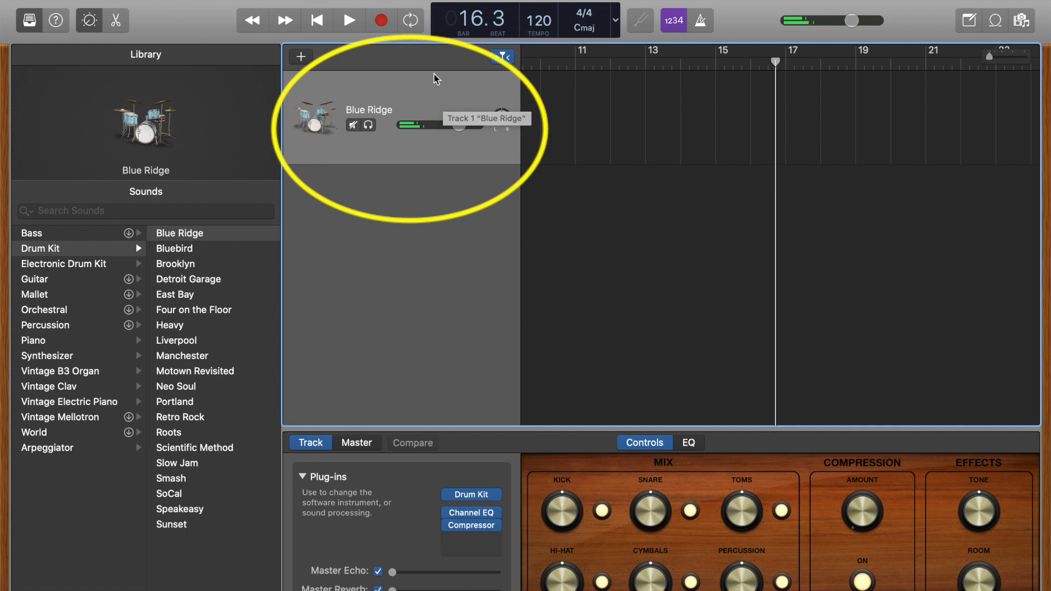
Begin a new Blue Ridge drum recording starting around bar 15
{"action": "left_click", "coordinate": [381, 20]}
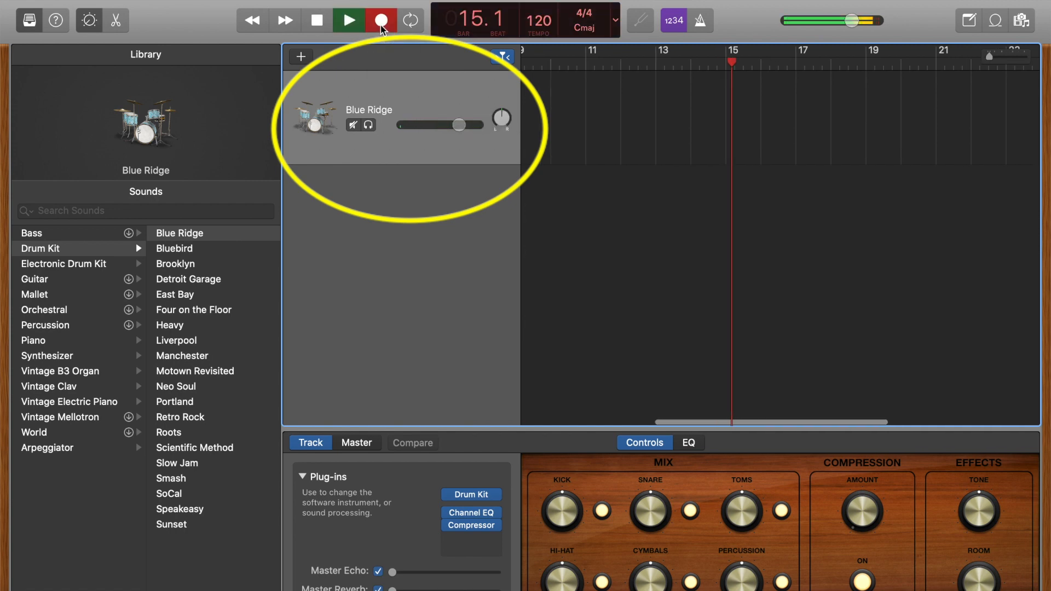